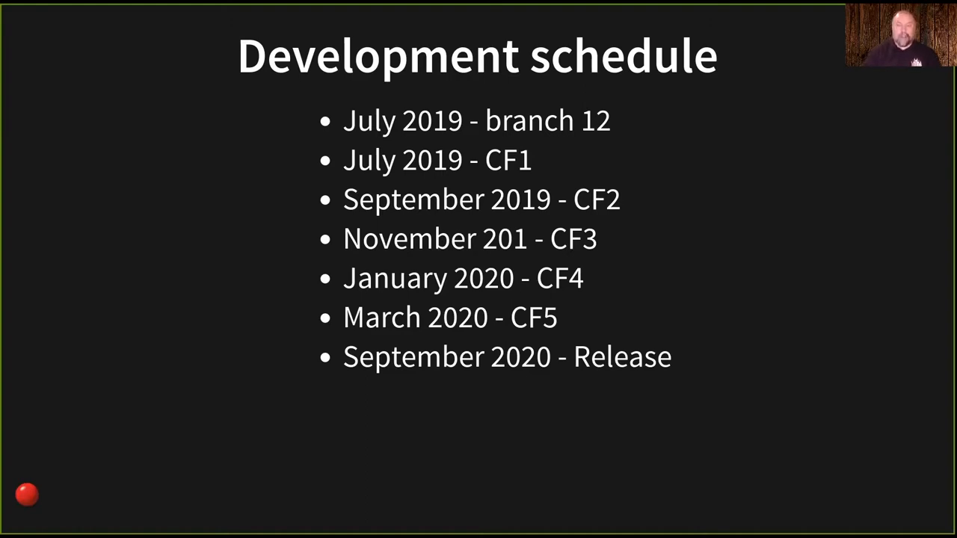
pyautogui.press('Right')
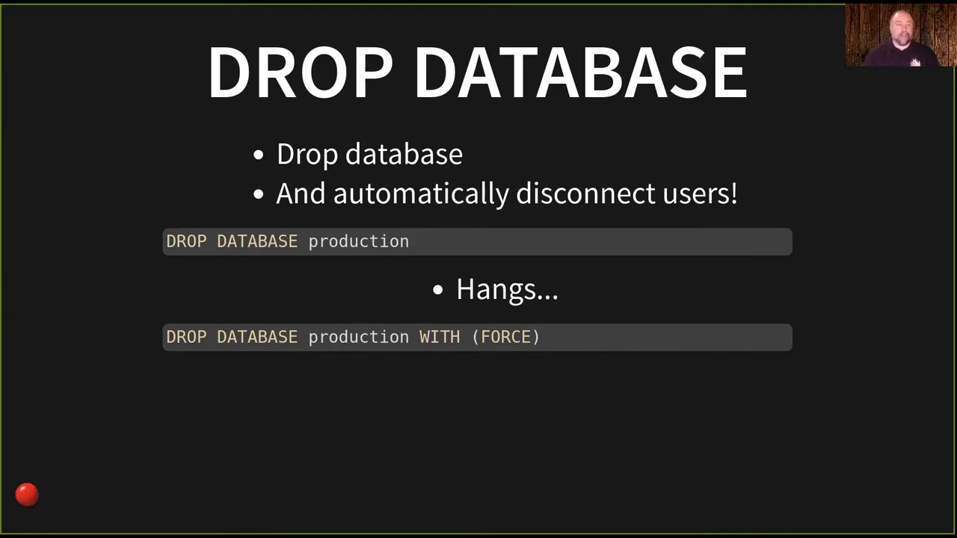
pyautogui.press('Right')
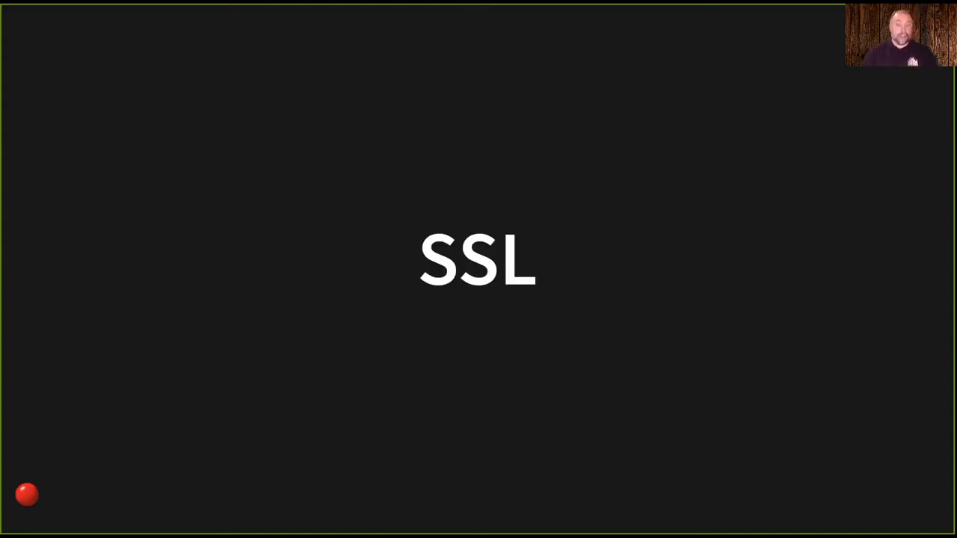
pyautogui.press('Right')
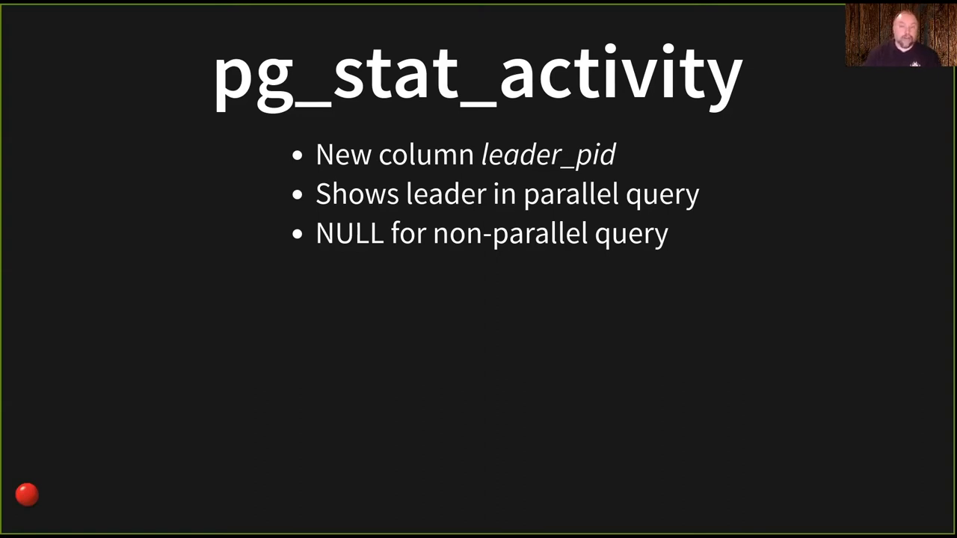
pyautogui.press('right')
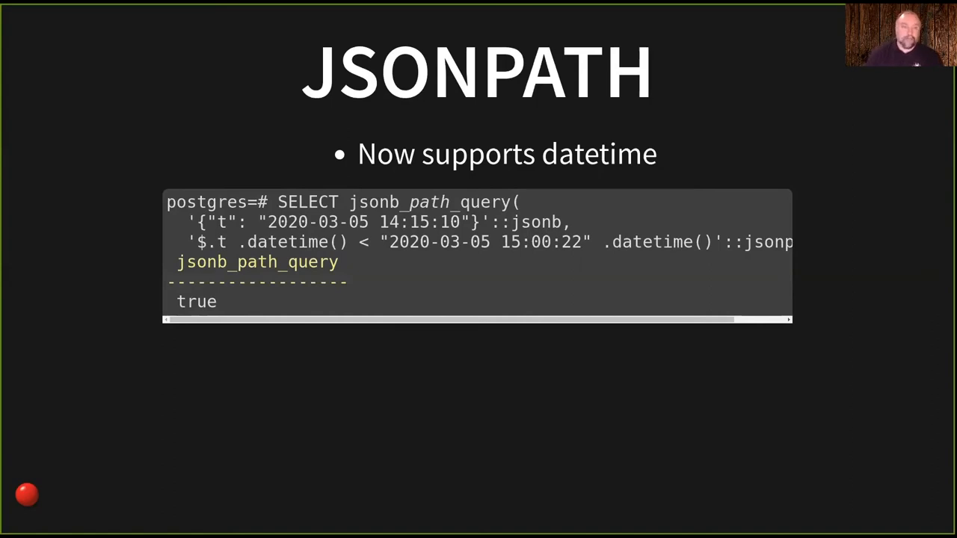
pyautogui.press('Right')
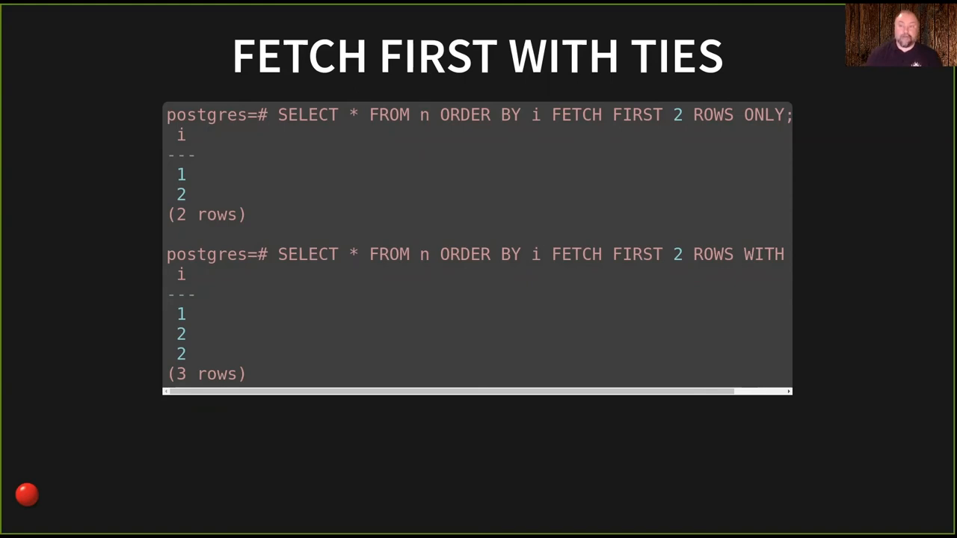
pyautogui.press('right')
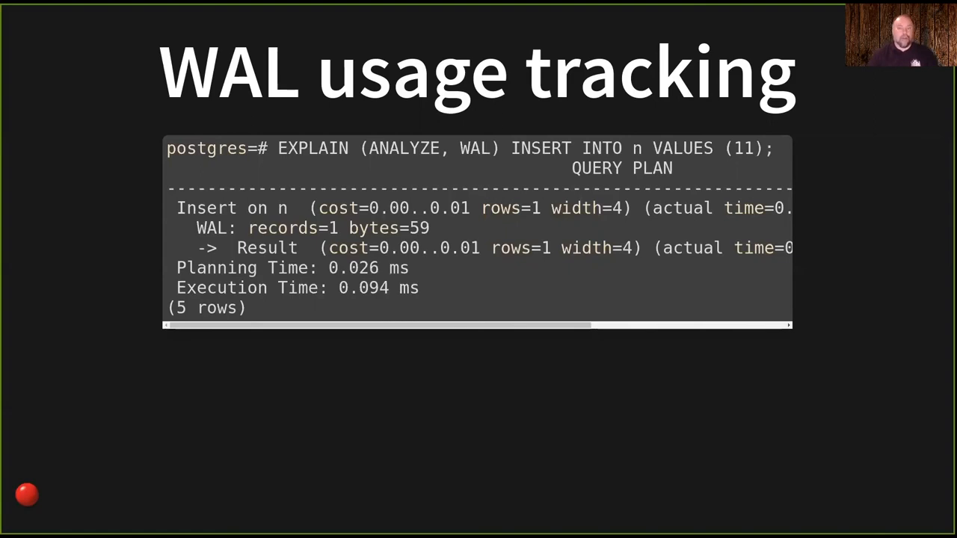
pyautogui.press('Right')
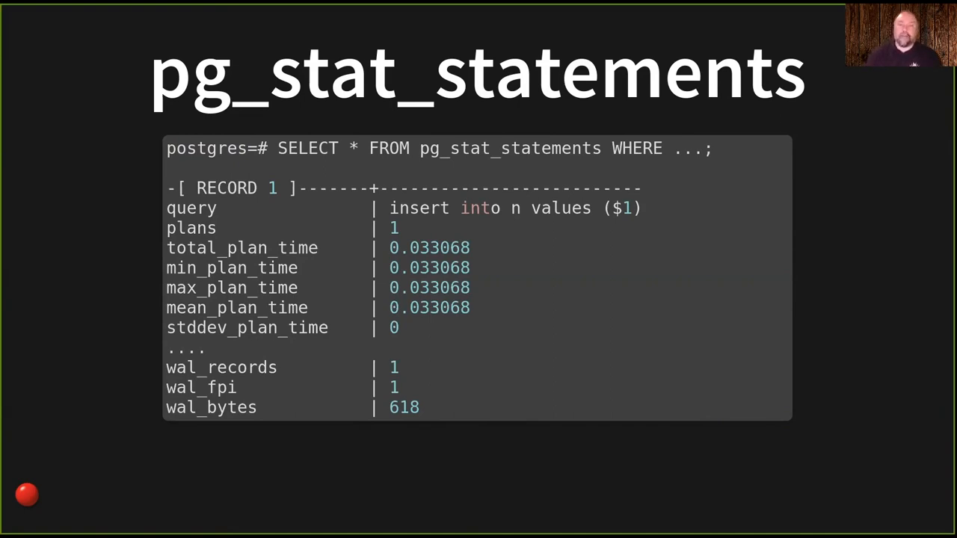
pyautogui.press('Right')
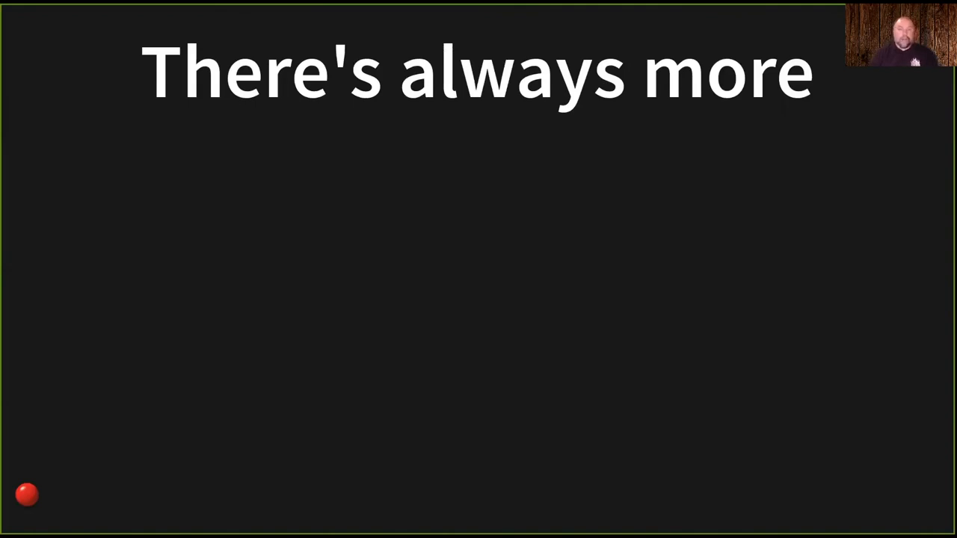